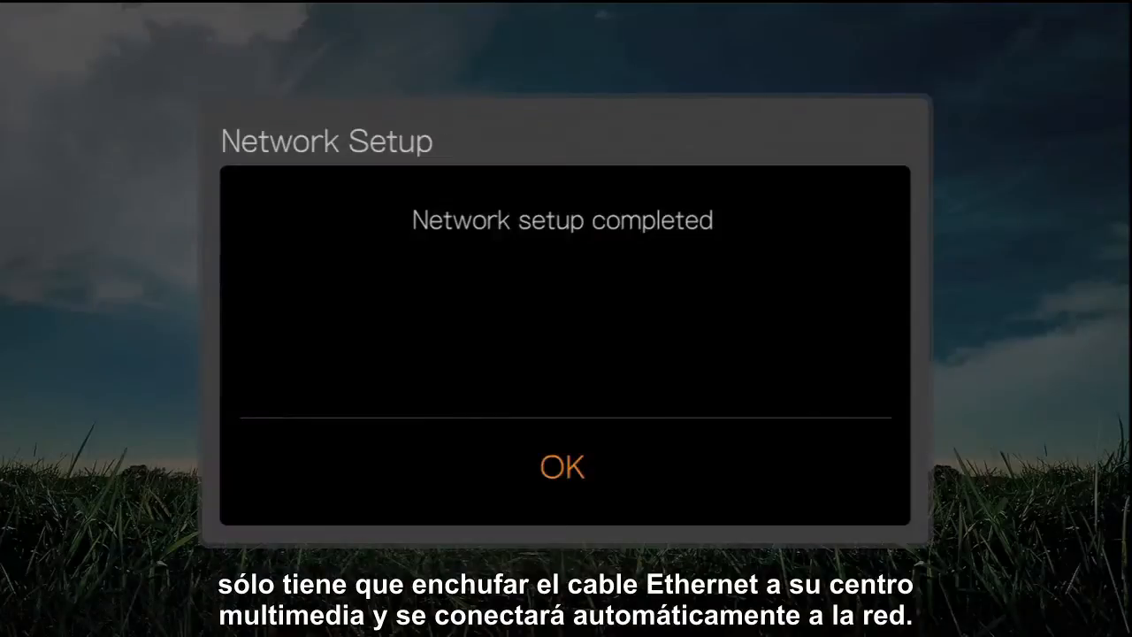
# Step: Confirm the 'Network setup completed' message on the hub with OK
pyautogui.click(563, 466)
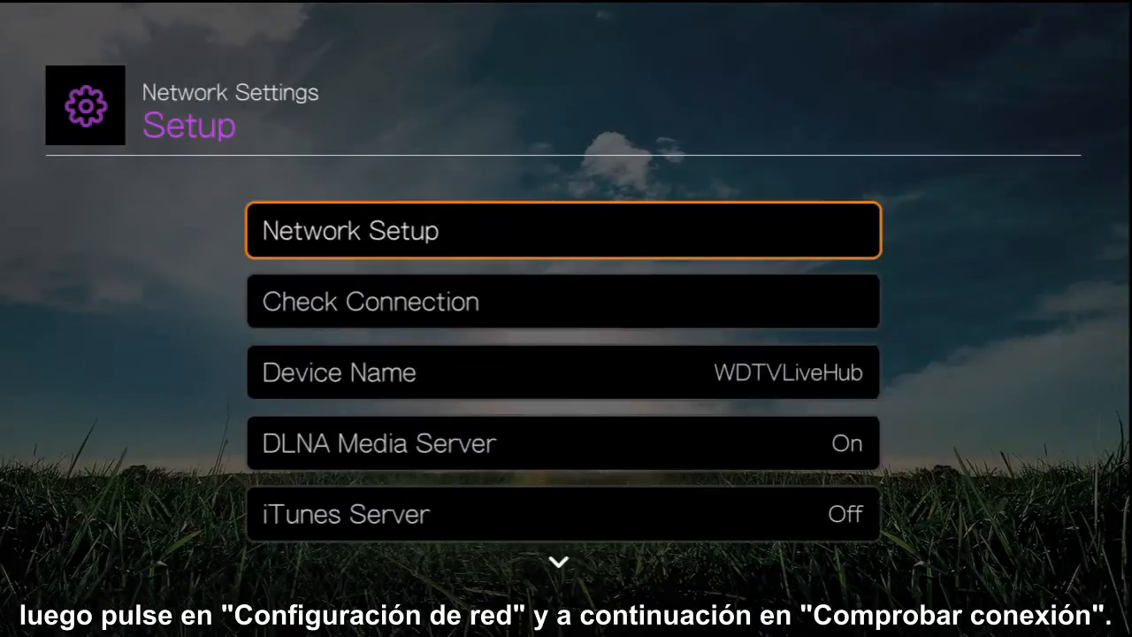
# Step: Start the hub's Network Setup, then open Computer from the Windows 7 Start menu
pyautogui.click(562, 300)
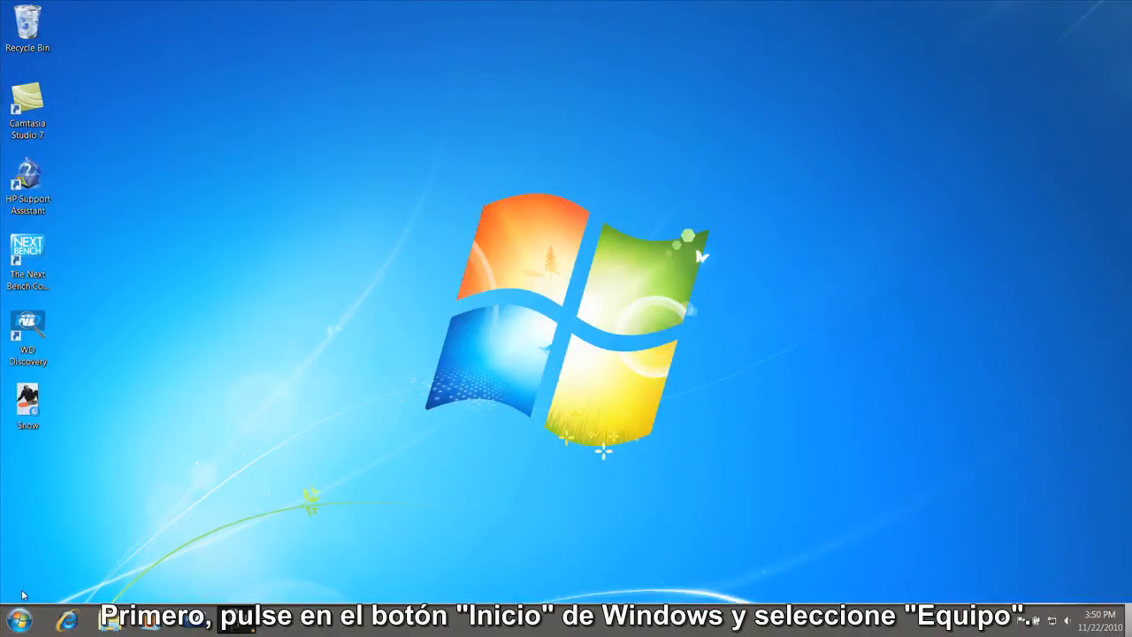
pyautogui.click(18, 619)
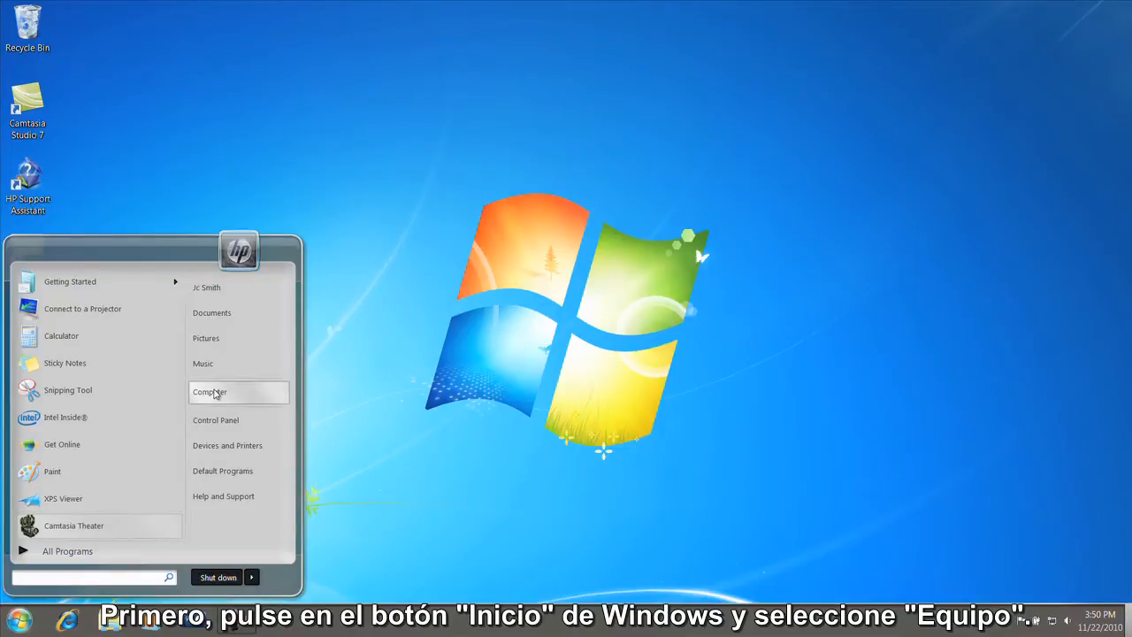
pyautogui.click(210, 391)
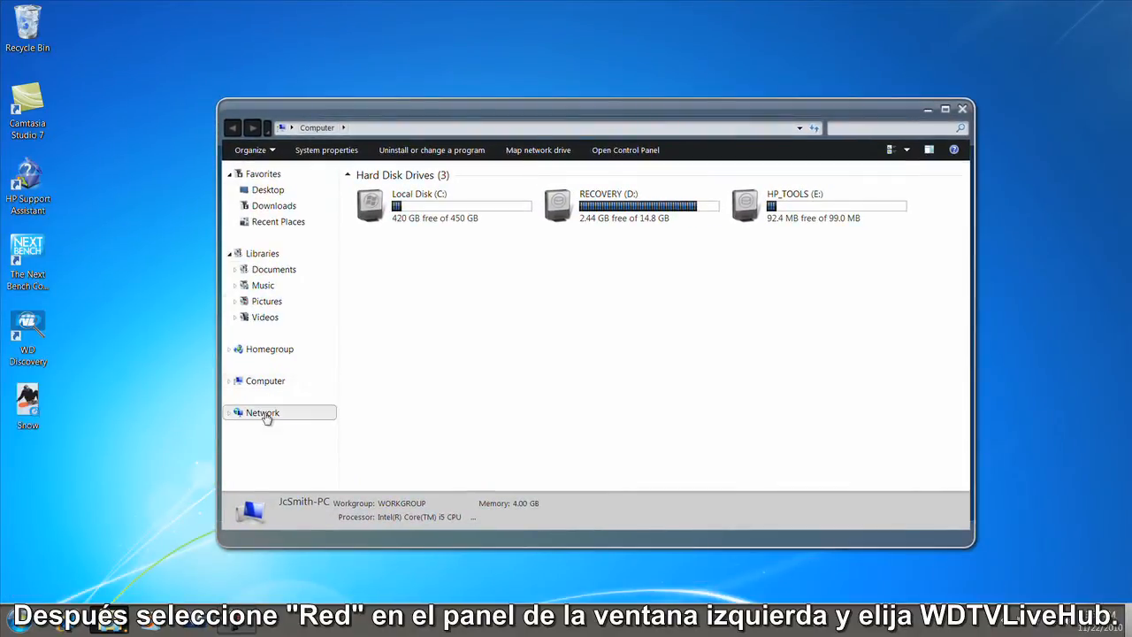
# Step: Open the WDTVLIVEHUB computer from Network in Explorer, then view it under Shared on the Mac
pyautogui.click(262, 413)
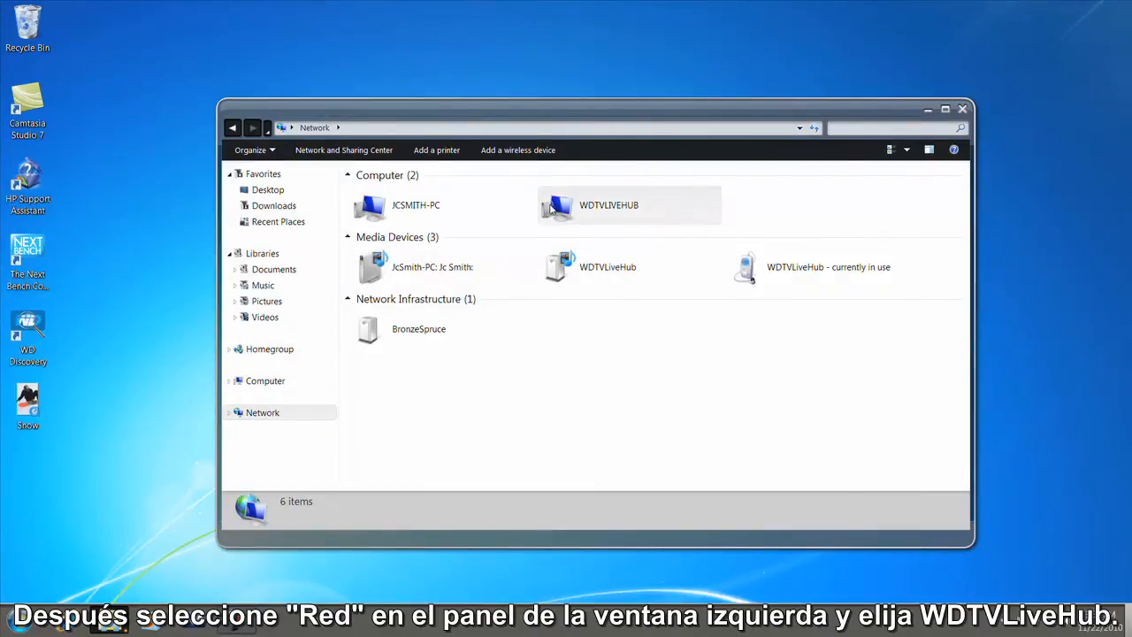
pyautogui.doubleClick(558, 204)
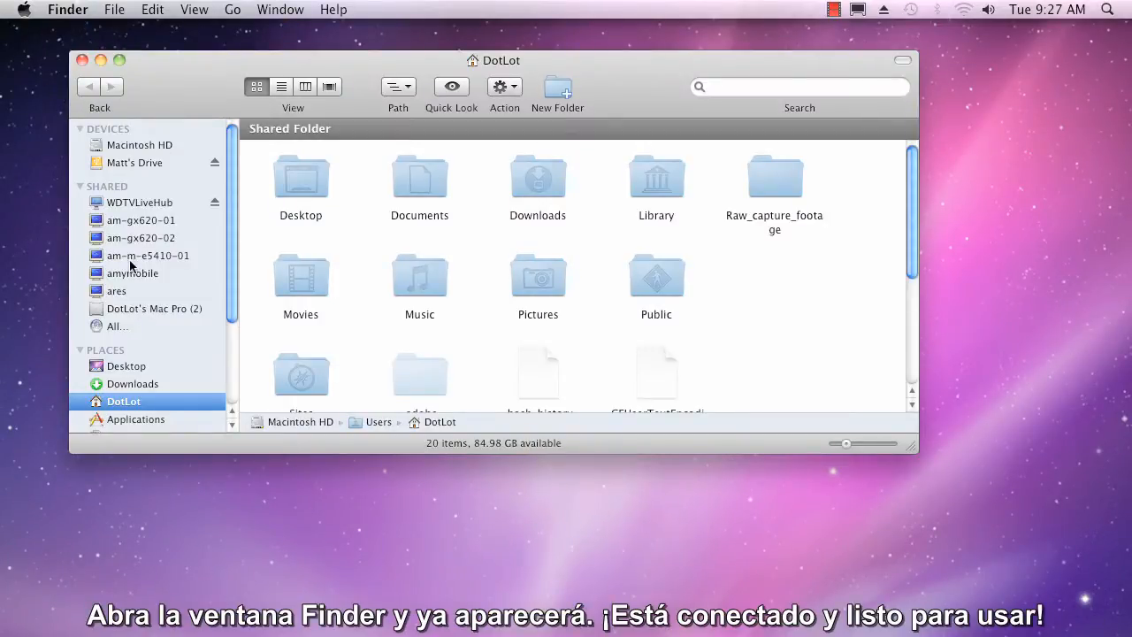
pyautogui.click(141, 202)
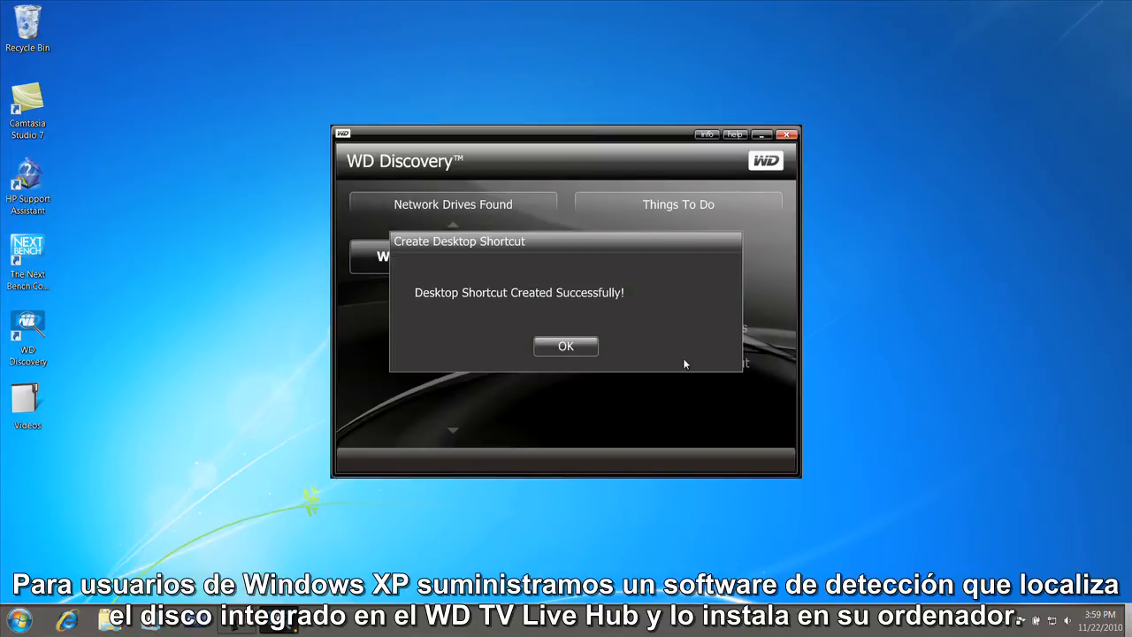
# Step: Acknowledge the WD Discovery desktop shortcut, then select Videos on the hub's internal storage
pyautogui.click(565, 346)
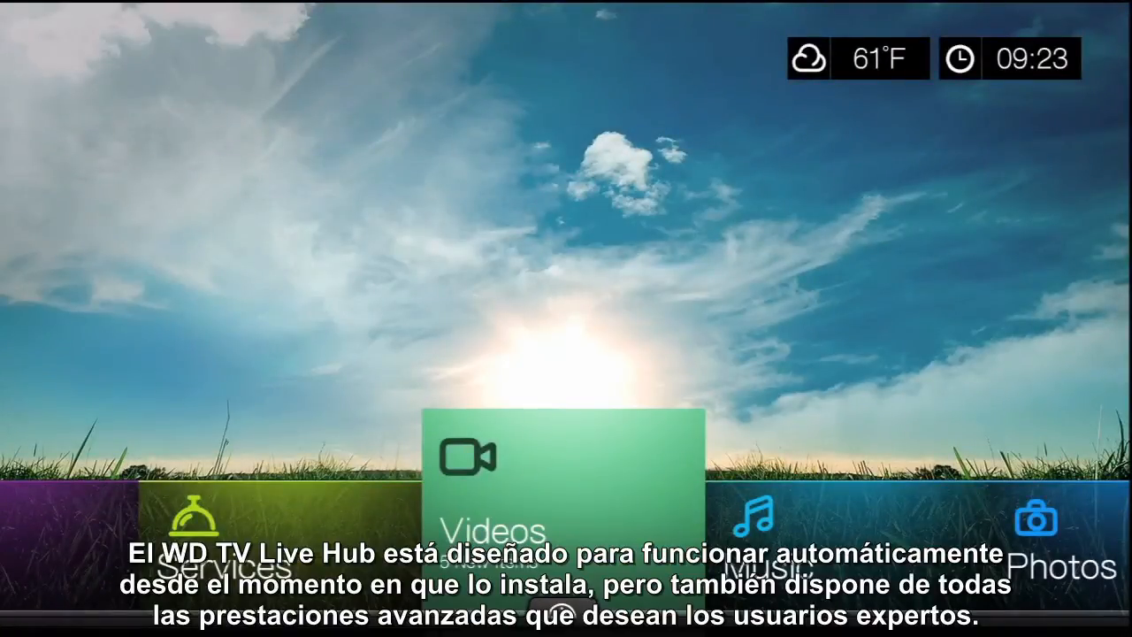
pyautogui.click(555, 456)
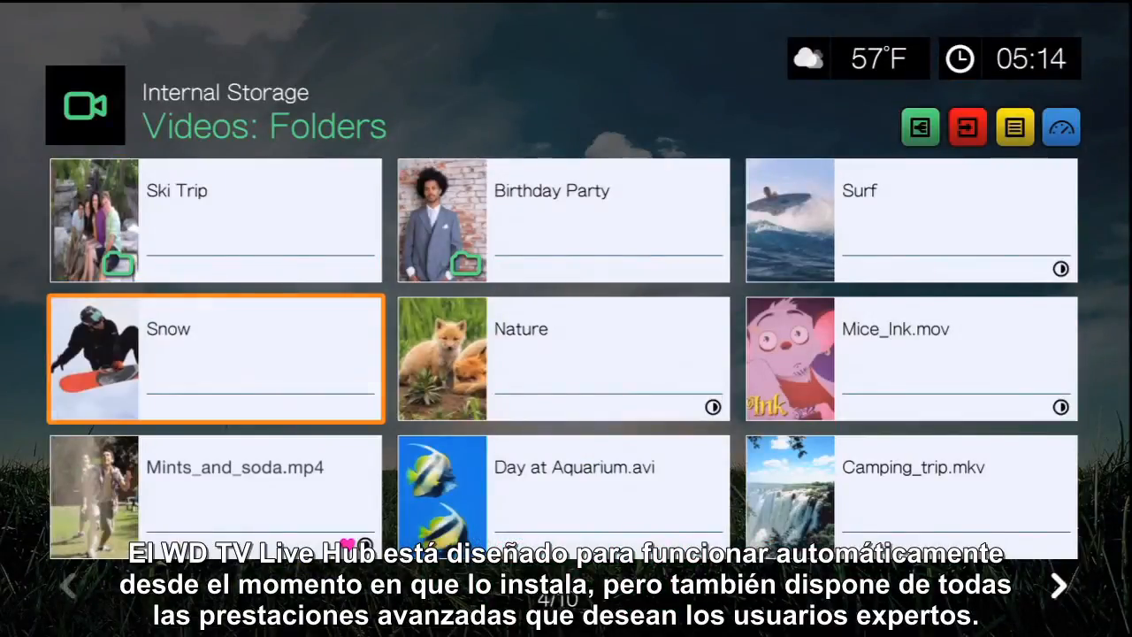